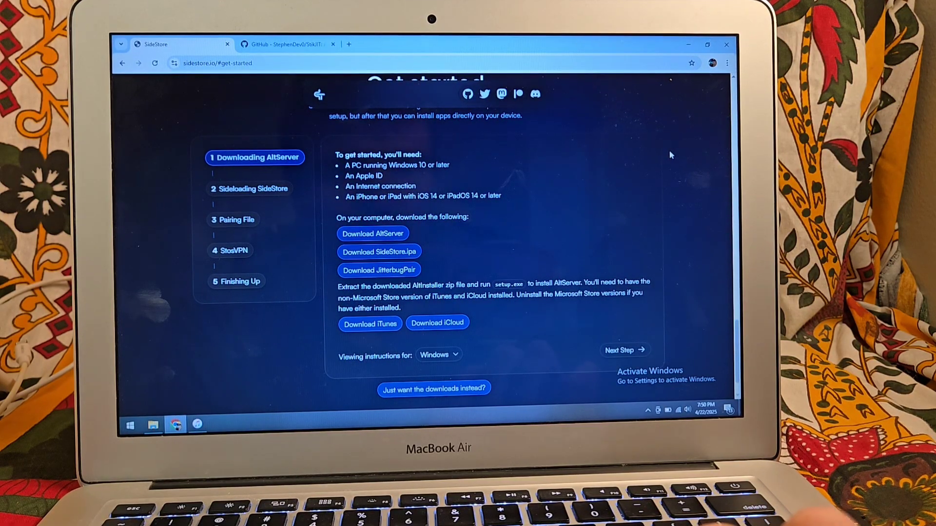
pyautogui.moveTo(287, 104)
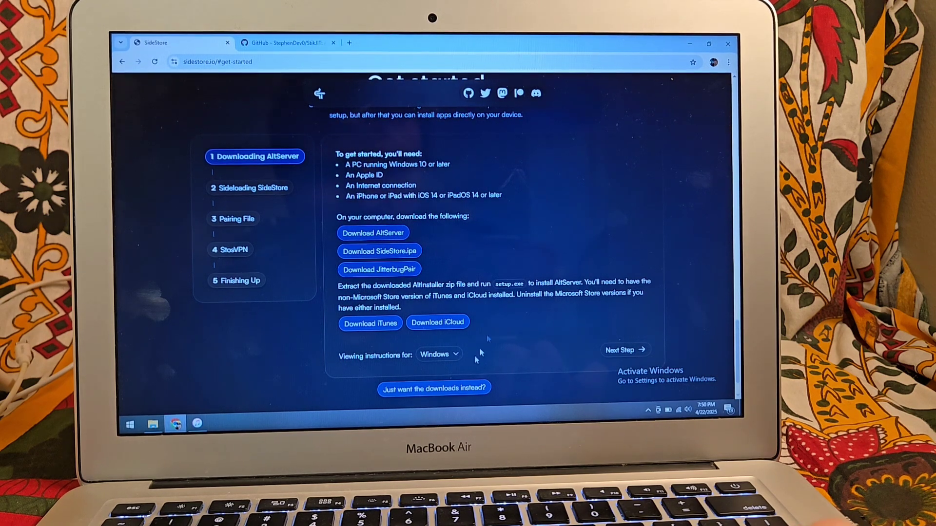
# - Preview the guide's Mac instructions, then switch them back to Windows
pyautogui.click(439, 353)
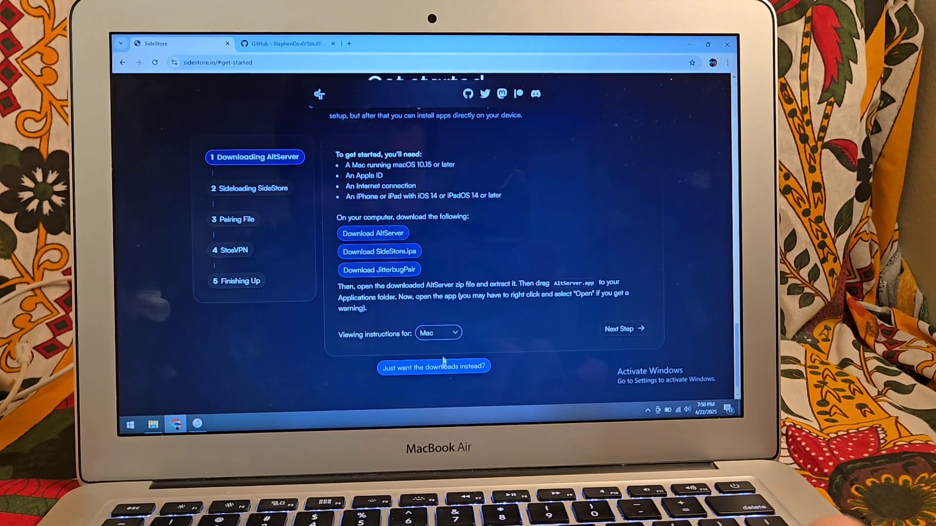
pyautogui.click(438, 332)
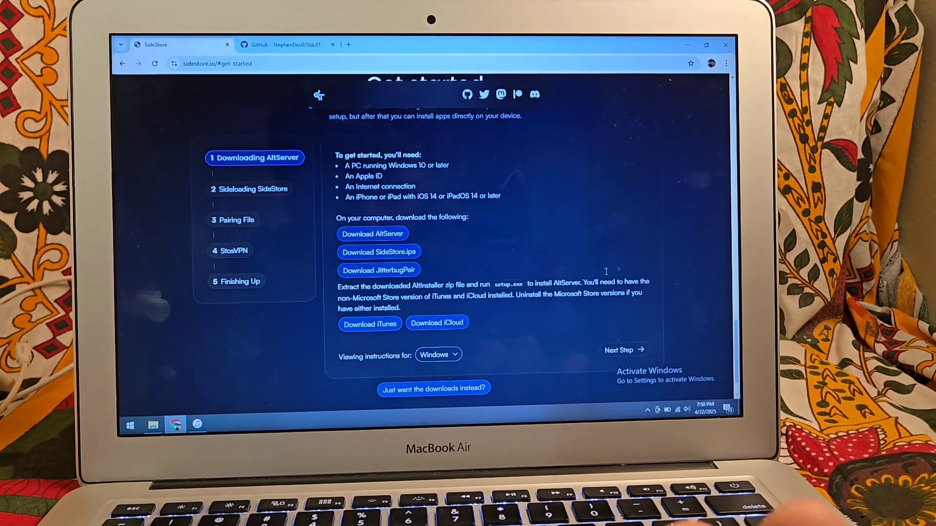
pyautogui.moveTo(636, 253)
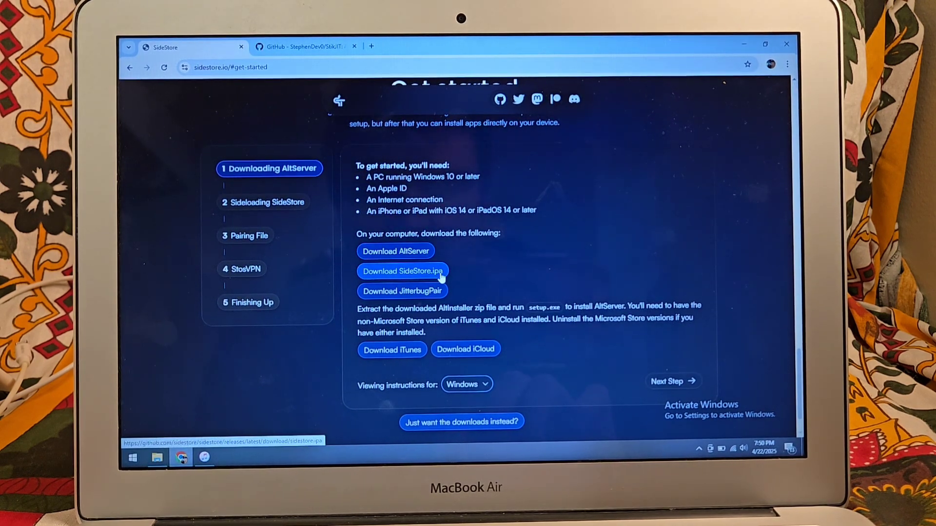
pyautogui.moveTo(446, 283)
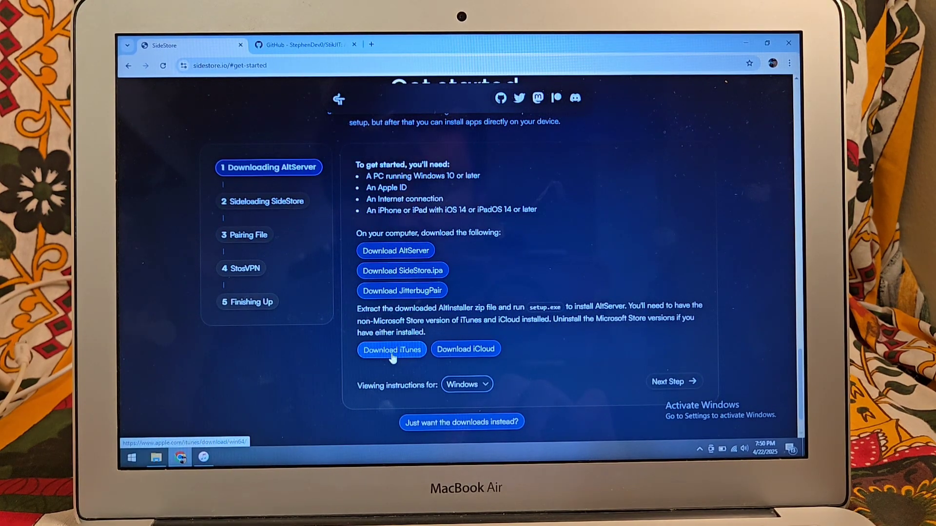
pyautogui.moveTo(572, 351)
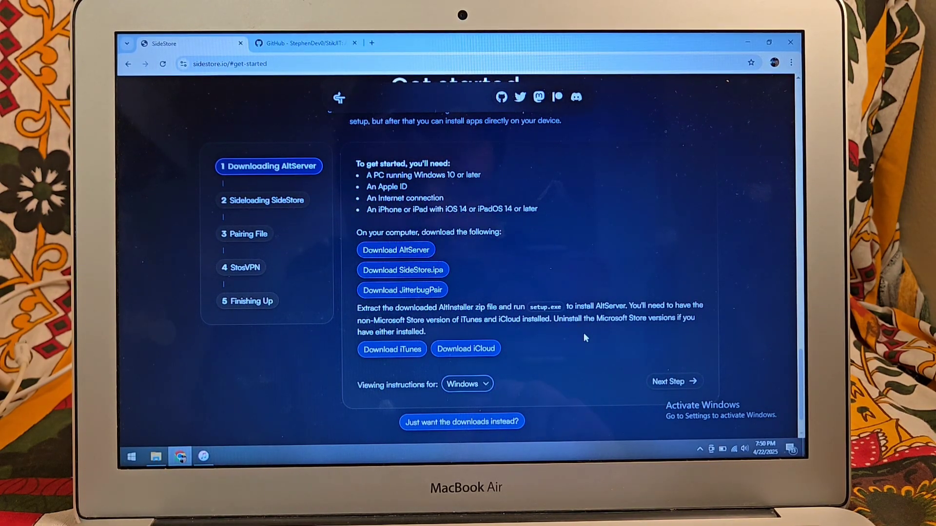
pyautogui.moveTo(429, 339)
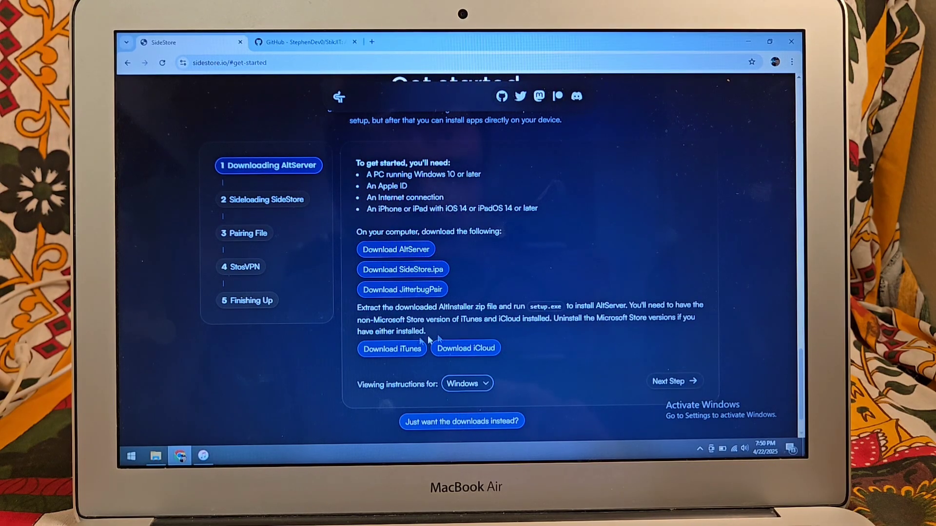
pyautogui.click(465, 348)
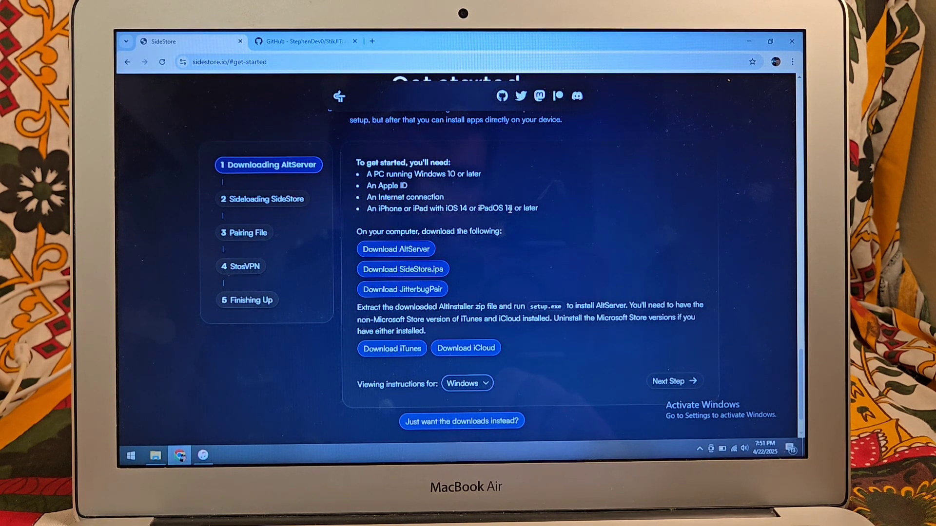
# - Check the StikJIT repository tab, return to the SideStore guide, and open Downloads
pyautogui.click(304, 42)
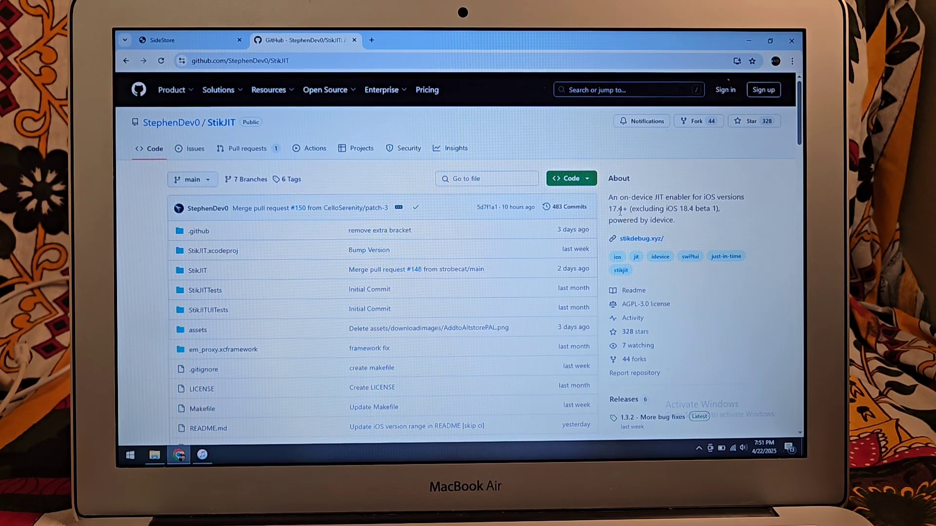
pyautogui.click(162, 40)
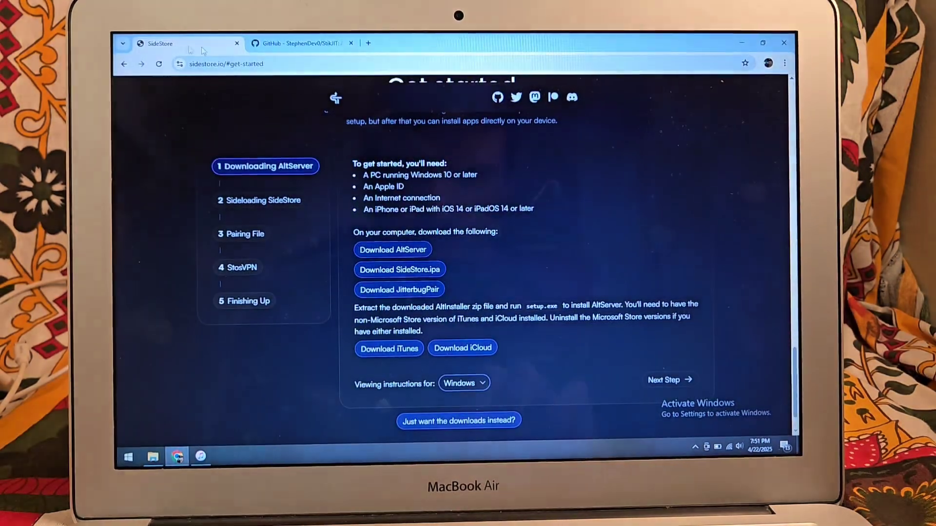
pyautogui.click(152, 457)
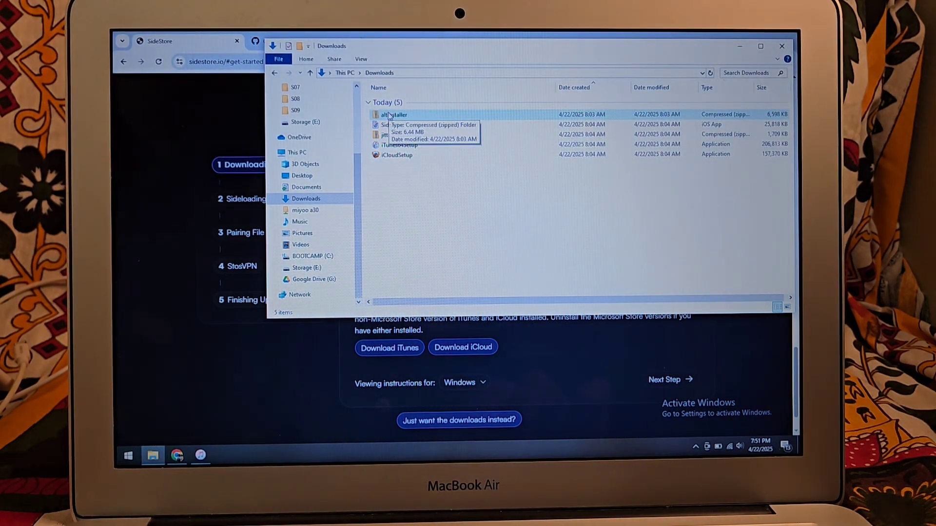
# - Extract the altinstaller and jitterbugpair-win64 zips with 7-Zip Extract Here and delete the jitterbugpair zip
pyautogui.rightClick(394, 115)
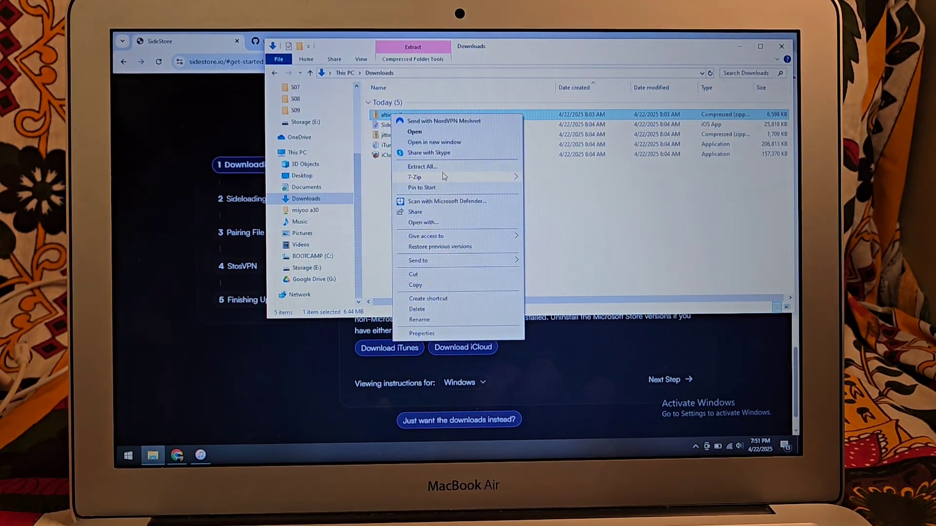
pyautogui.click(422, 167)
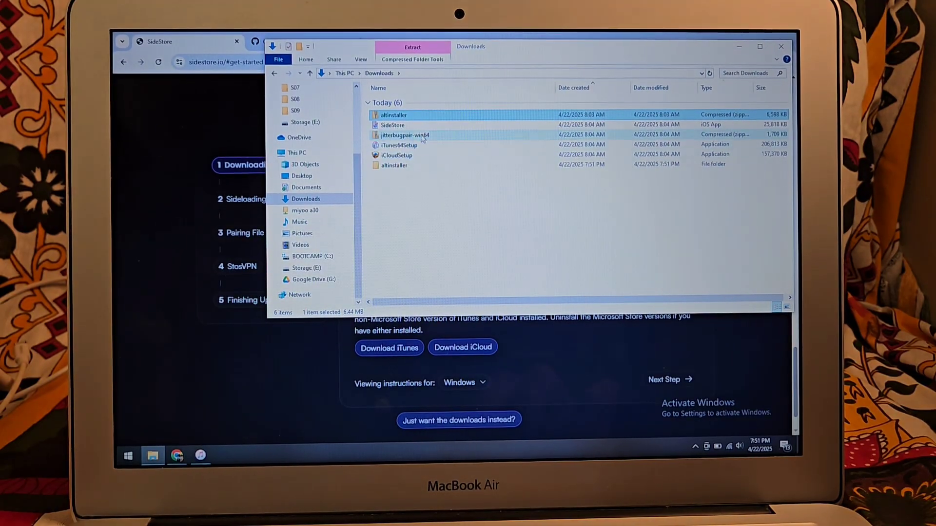
pyautogui.rightClick(405, 135)
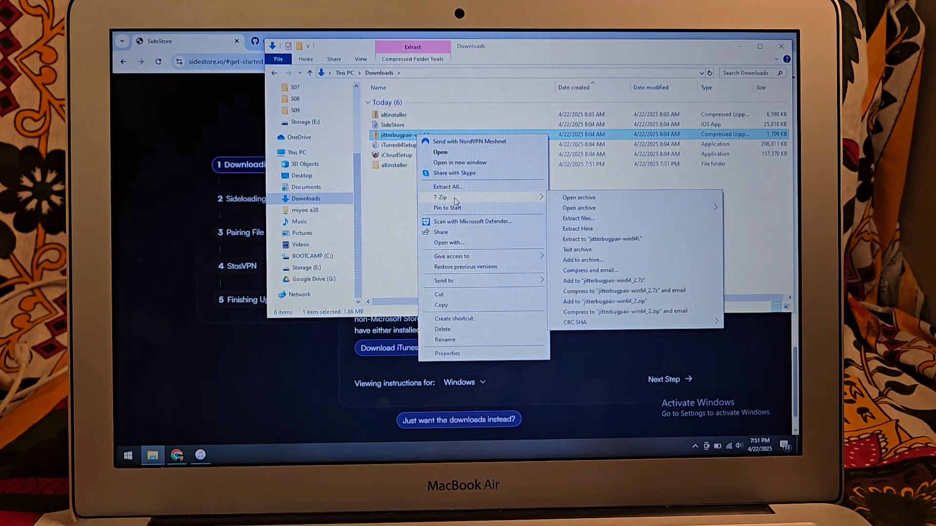
pyautogui.click(603, 239)
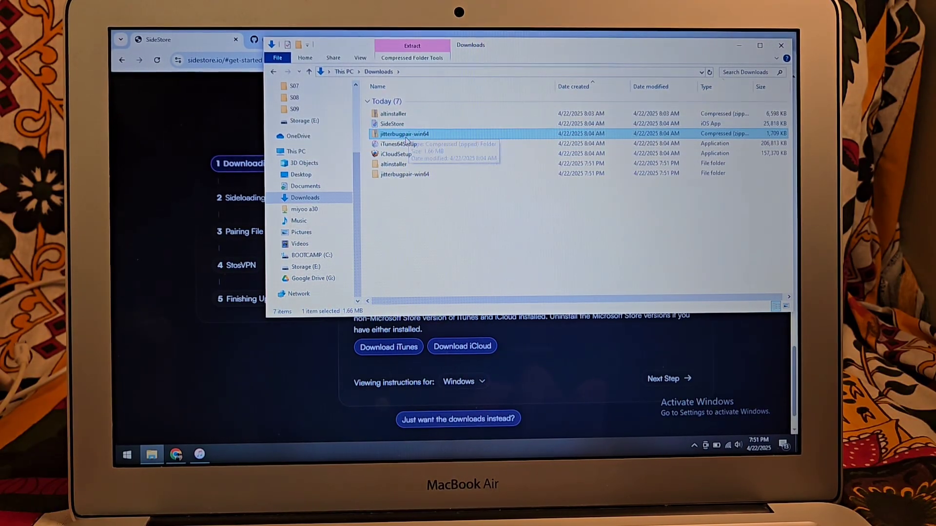
pyautogui.rightClick(405, 132)
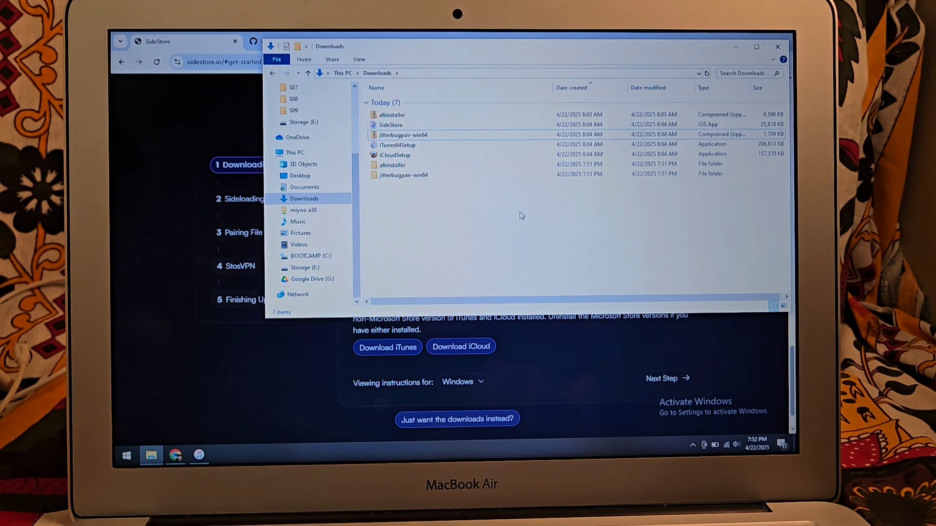
pyautogui.rightClick(519, 216)
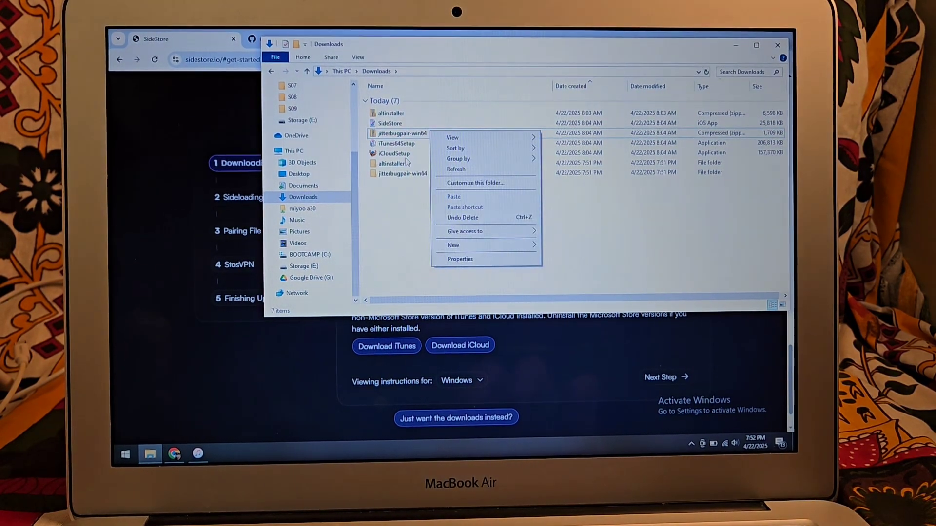
pyautogui.rightClick(399, 133)
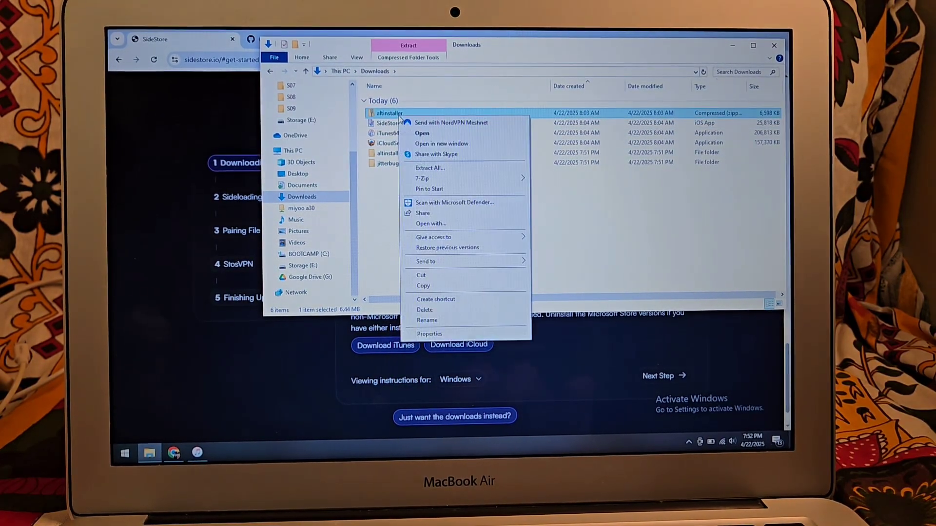
# - Delete the altinstaller zip, iCloudSetup and iTunes64Setup from Downloads, then return to the guide
pyautogui.click(425, 309)
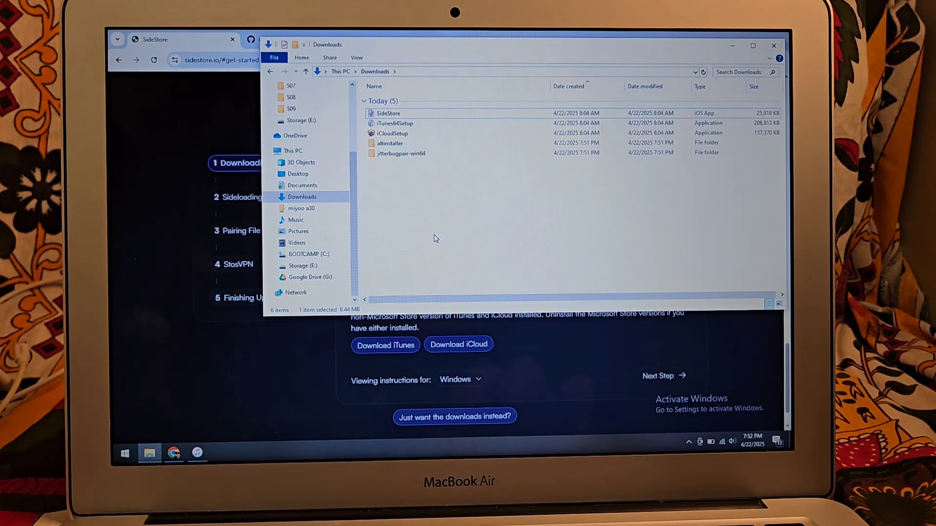
pyautogui.click(392, 134)
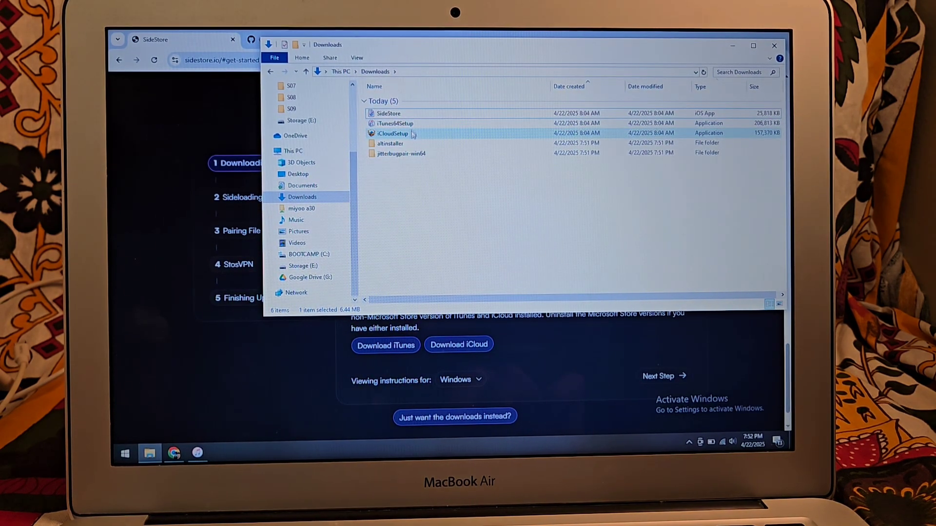
pyautogui.moveTo(394, 123)
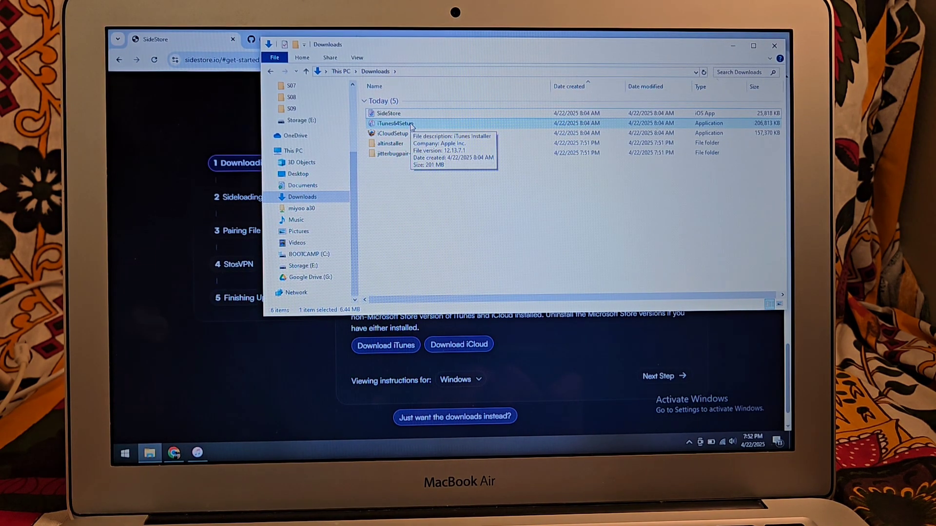
pyautogui.moveTo(423, 126)
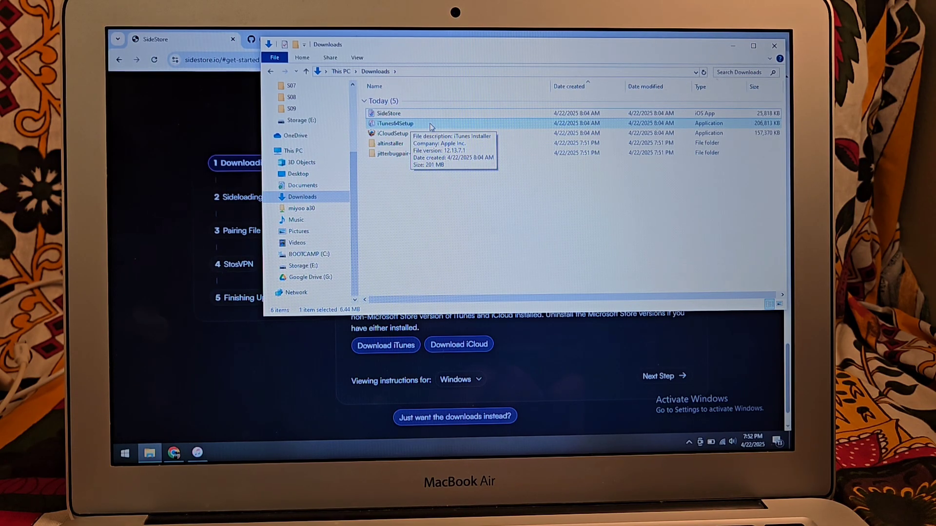
pyautogui.click(393, 133)
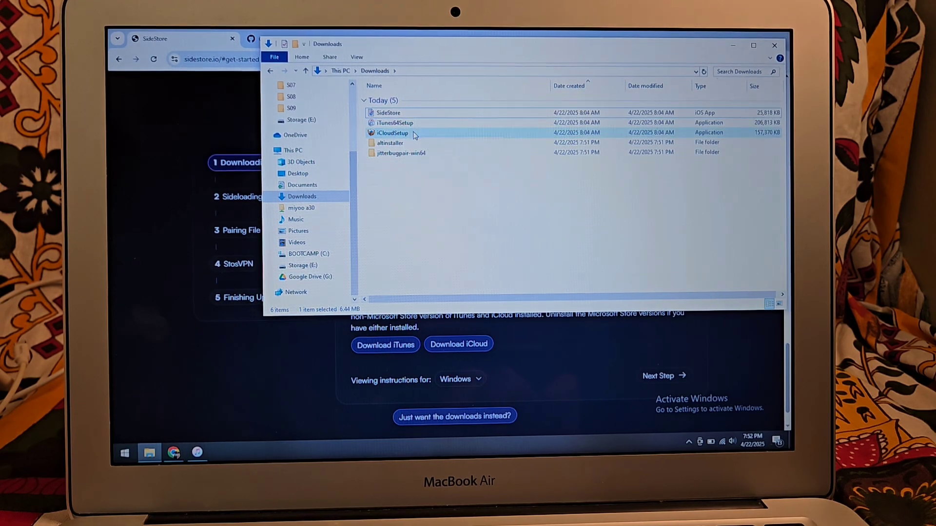
pyautogui.click(393, 133)
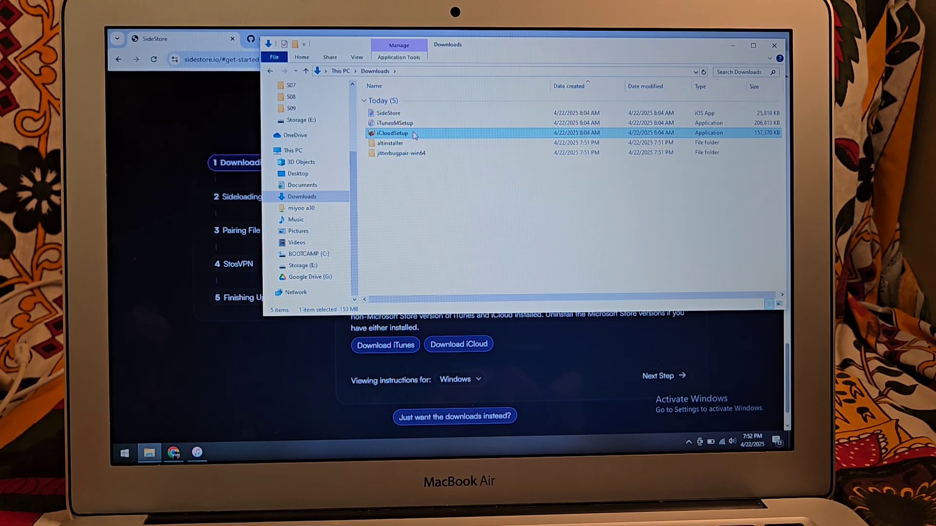
pyautogui.rightClick(392, 133)
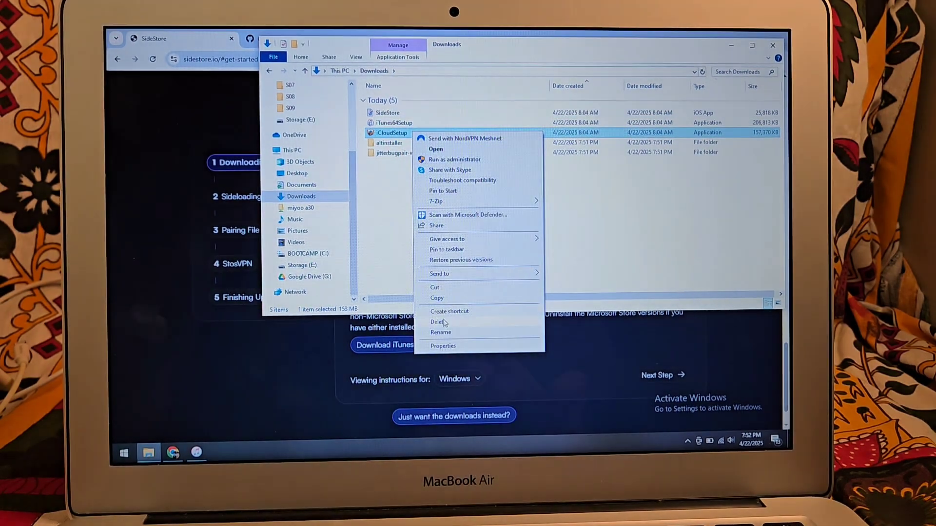
pyautogui.click(438, 322)
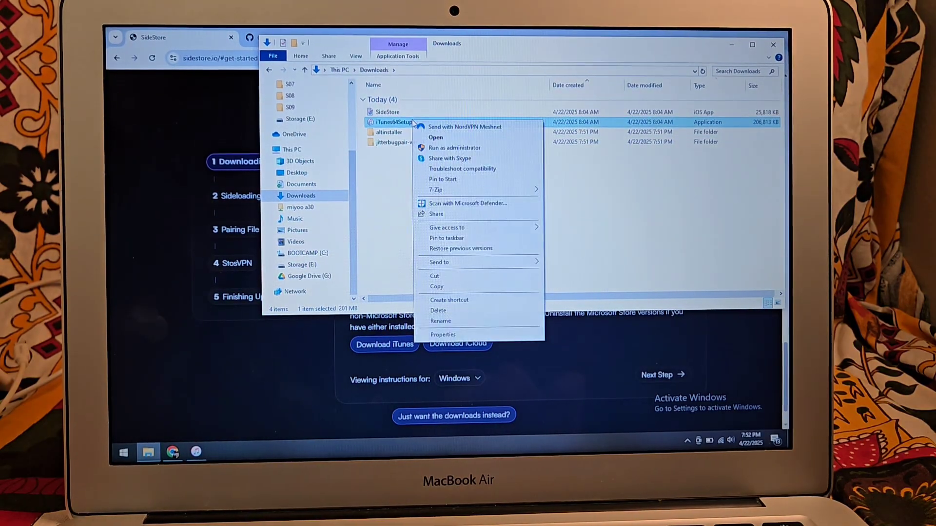
pyautogui.click(438, 311)
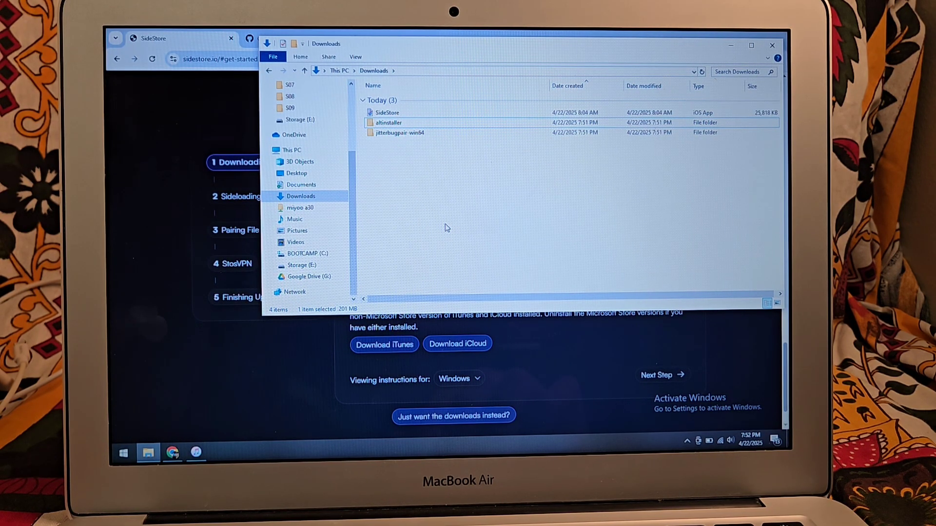
pyautogui.click(771, 45)
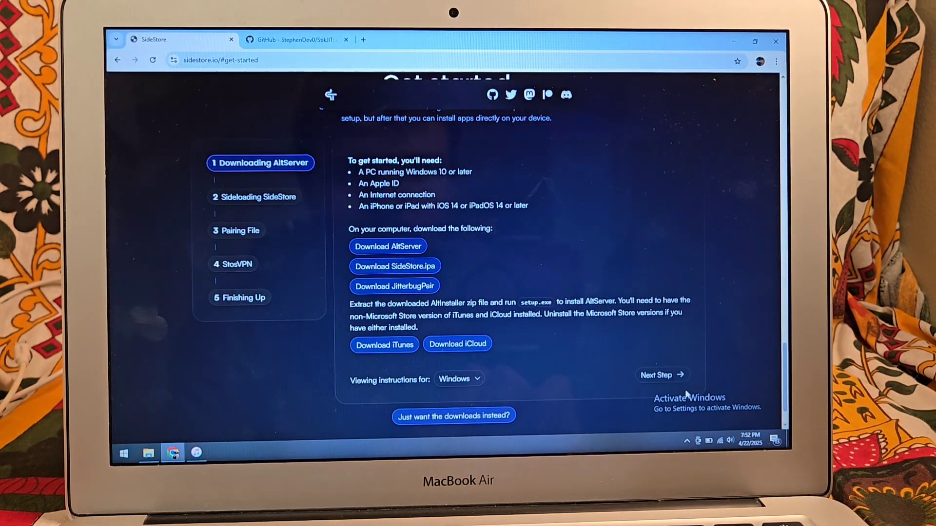
# - Advance the guide to step 2, Sideloading SideStore, showing its Windows instructions
pyautogui.click(662, 375)
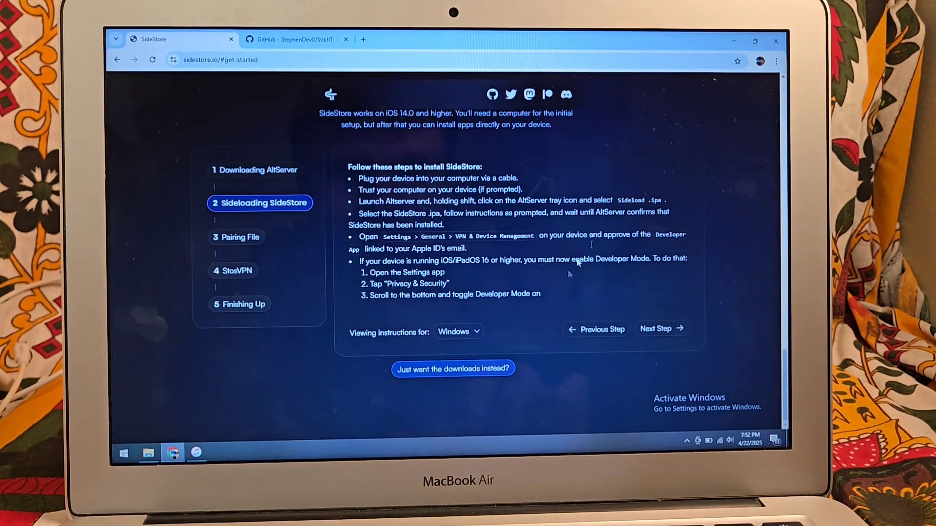
pyautogui.moveTo(630, 189)
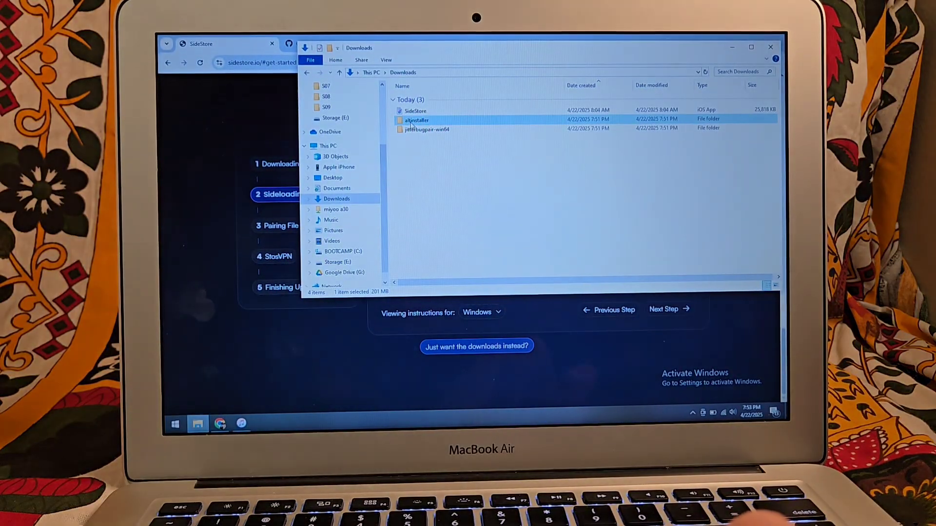
# - Run setup from the altinstaller folder and click through the installer to install AltServer
pyautogui.doubleClick(417, 120)
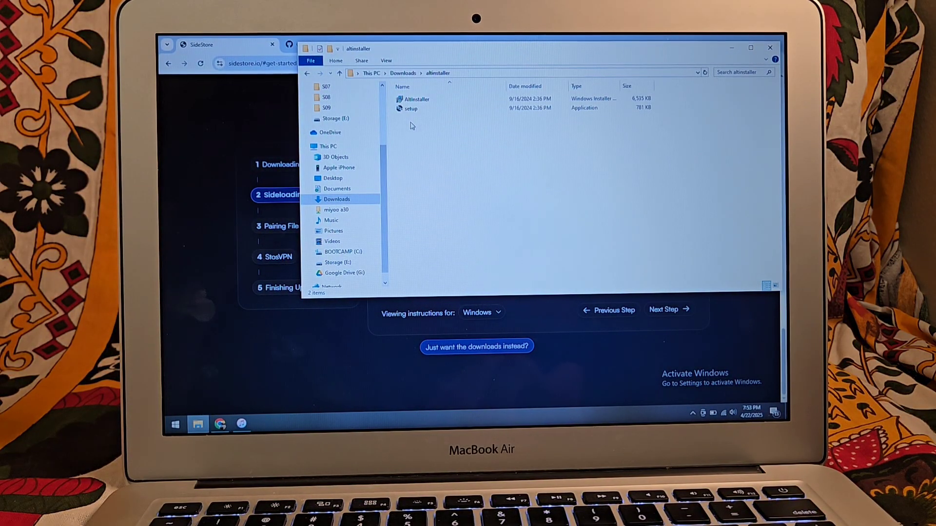
pyautogui.click(411, 108)
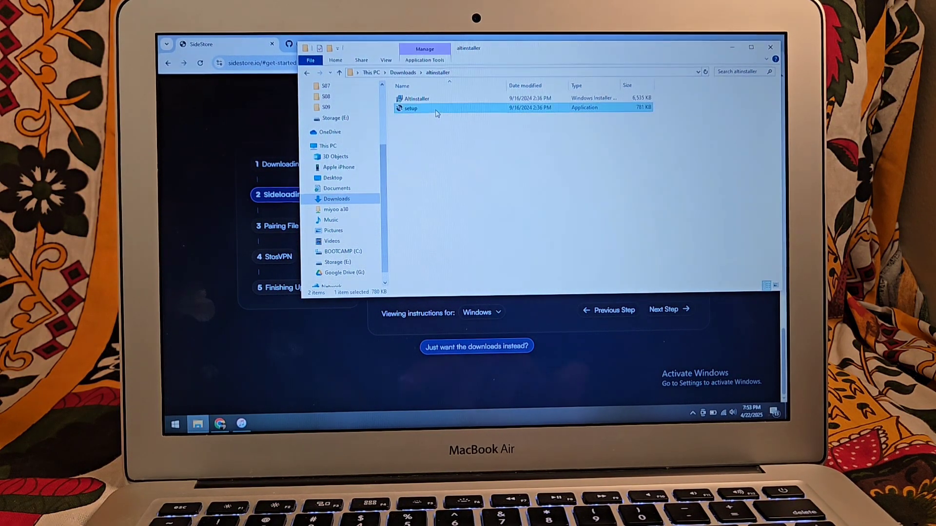
pyautogui.doubleClick(409, 109)
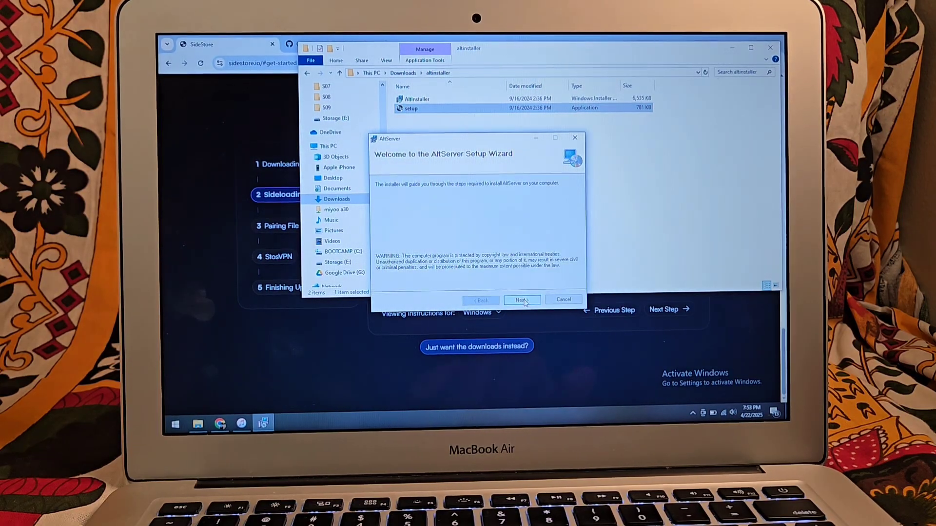
pyautogui.click(521, 300)
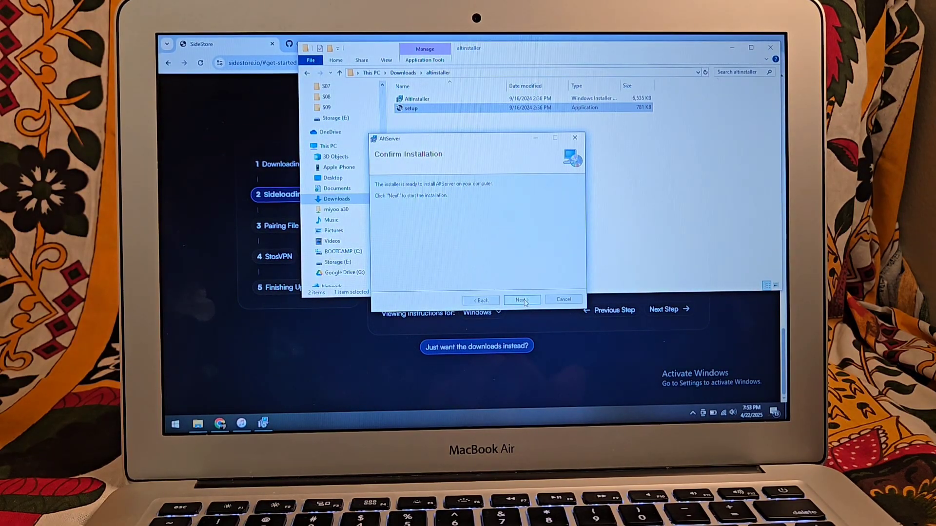
pyautogui.click(522, 300)
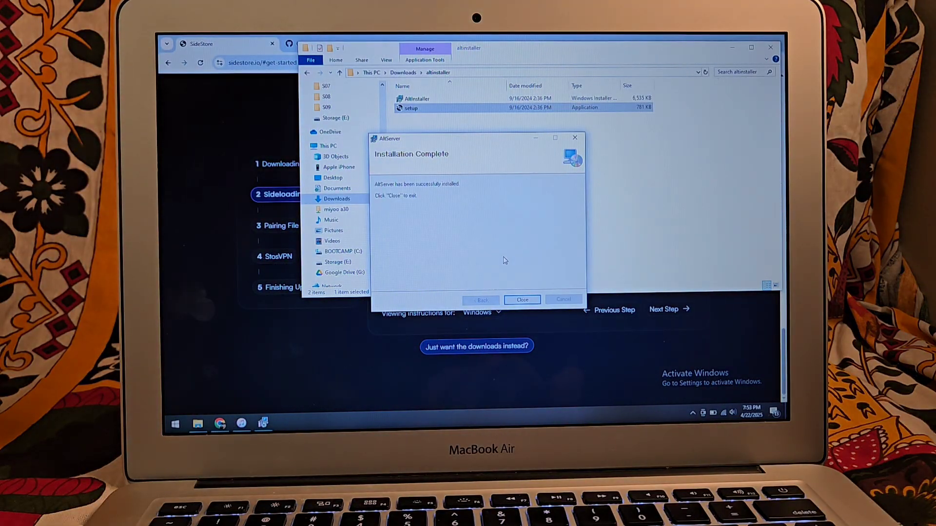
pyautogui.click(521, 300)
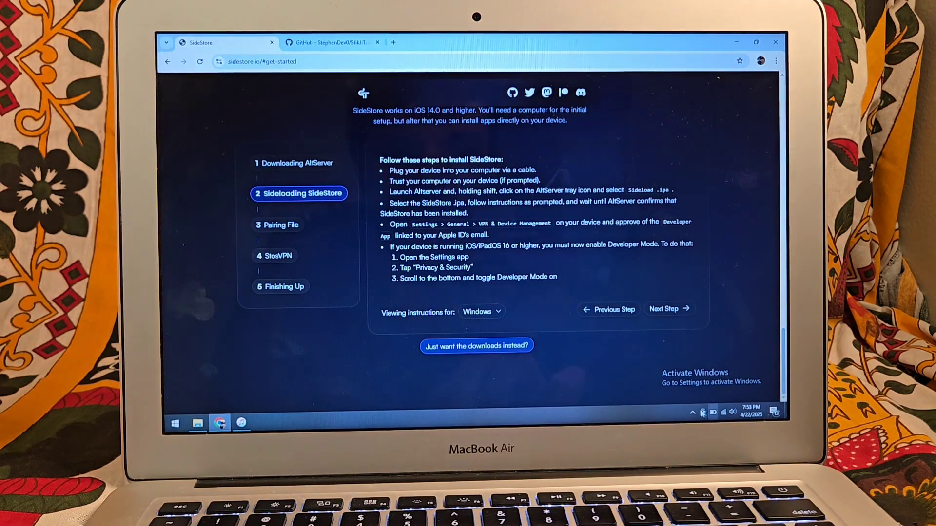
# - Use AltServer's tray menu to sideload SideStore.ipa from Downloads onto the iPhone
pyautogui.click(692, 413)
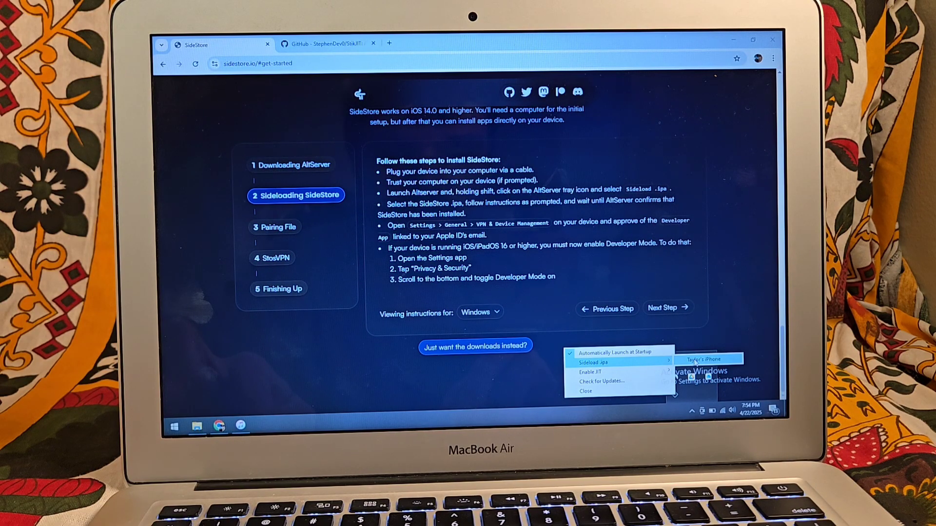
pyautogui.click(704, 359)
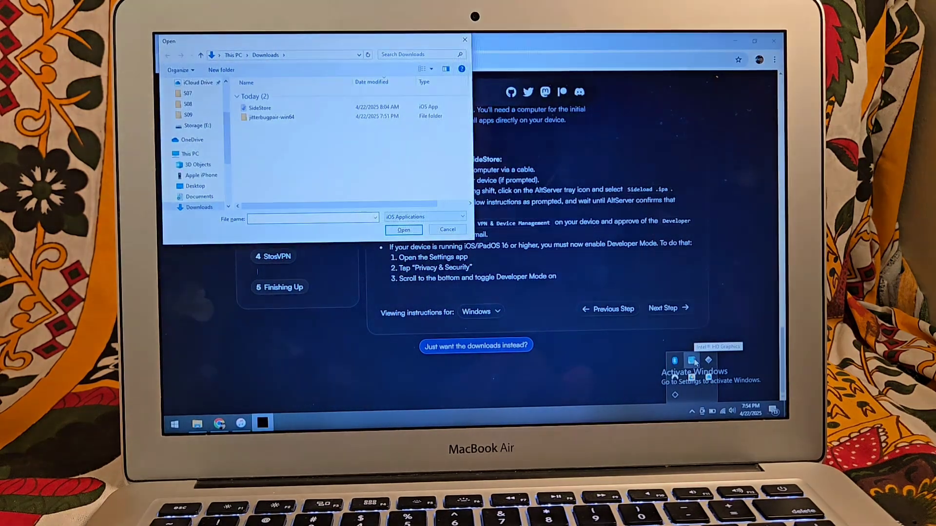
pyautogui.click(200, 165)
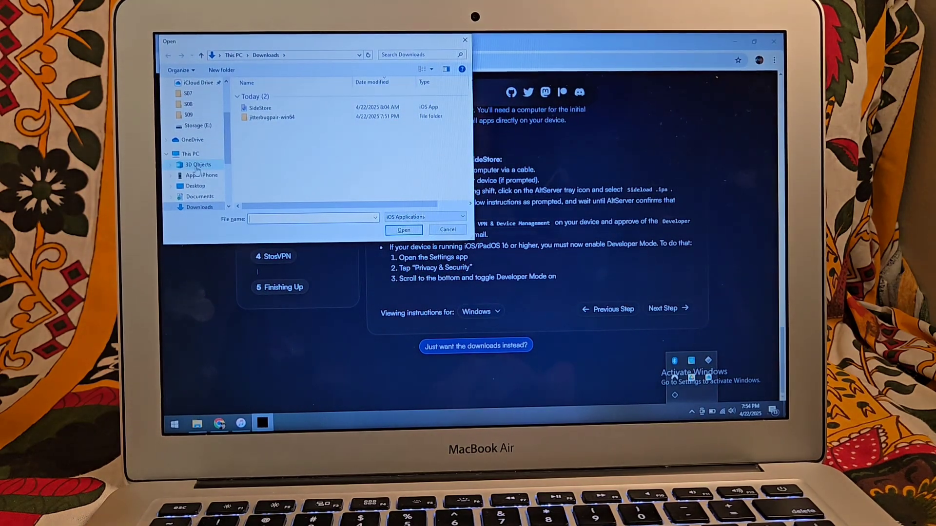
pyautogui.click(195, 185)
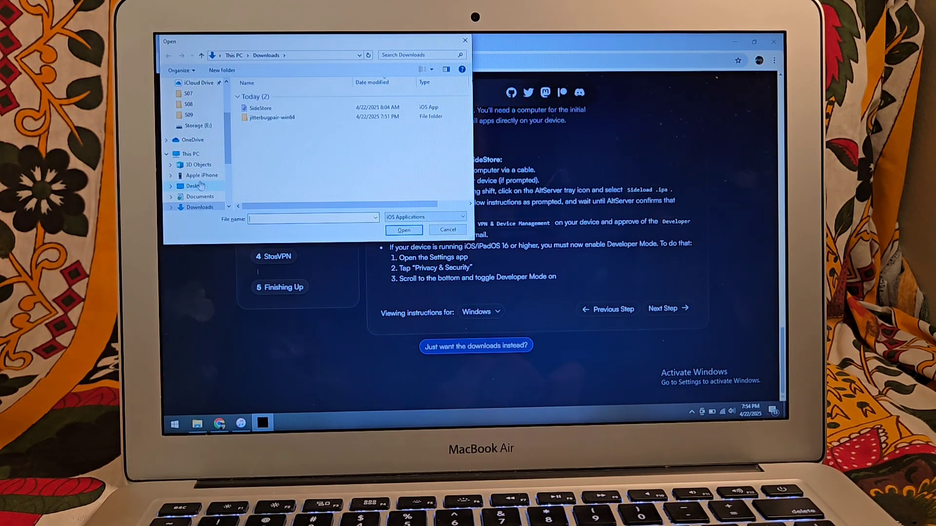
pyautogui.click(188, 154)
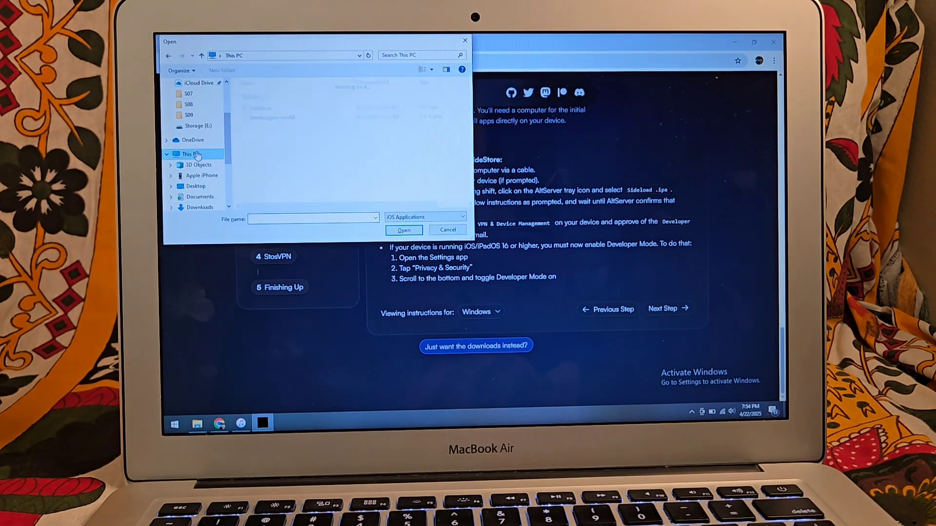
pyautogui.click(189, 154)
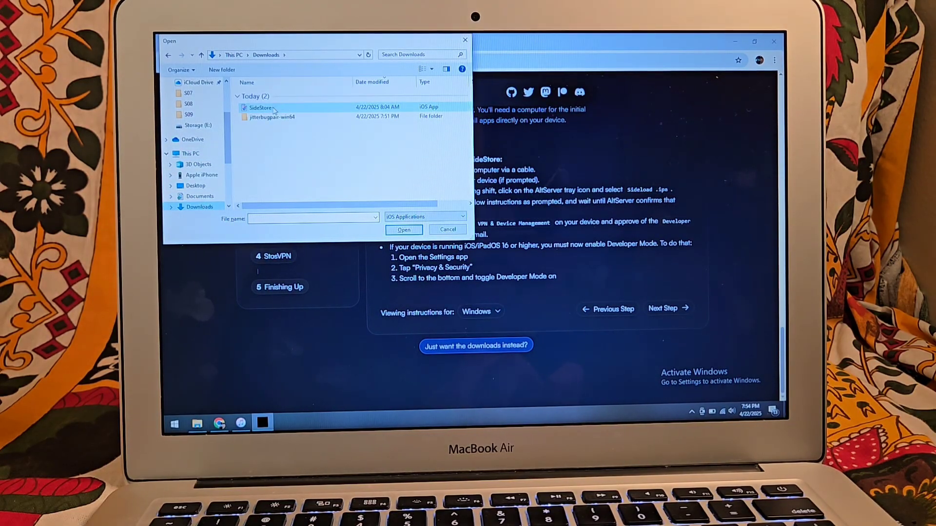
pyautogui.click(260, 109)
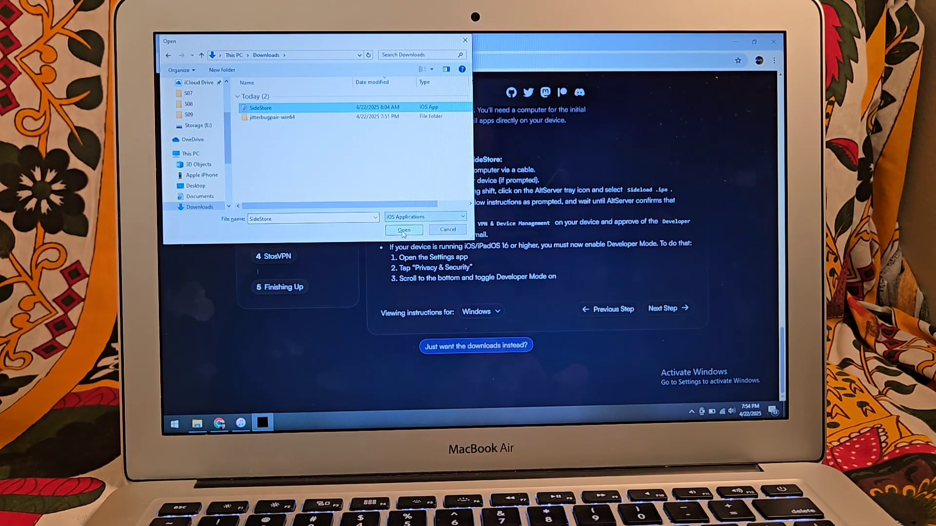
pyautogui.click(404, 230)
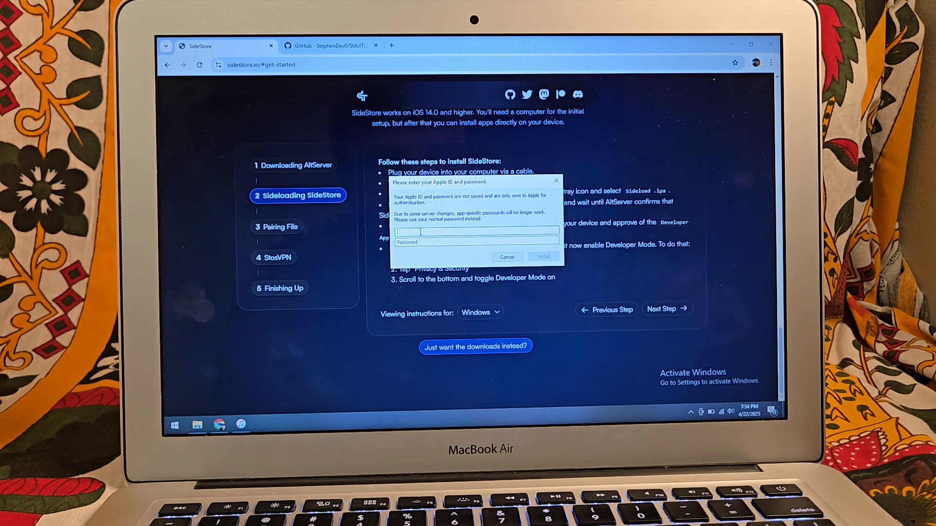
# - Start entering the Apple ID and password in AltServer's sign-in prompt
pyautogui.click(506, 257)
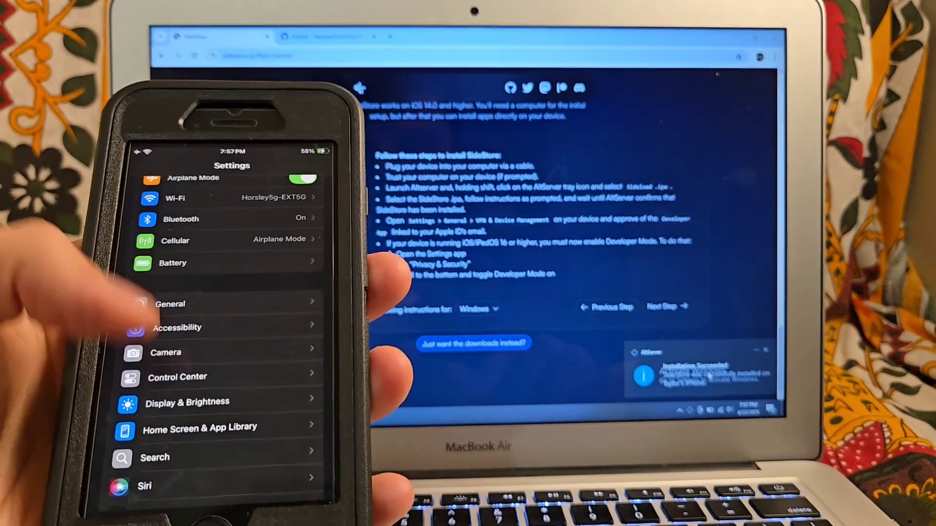
pyautogui.scroll(-3)
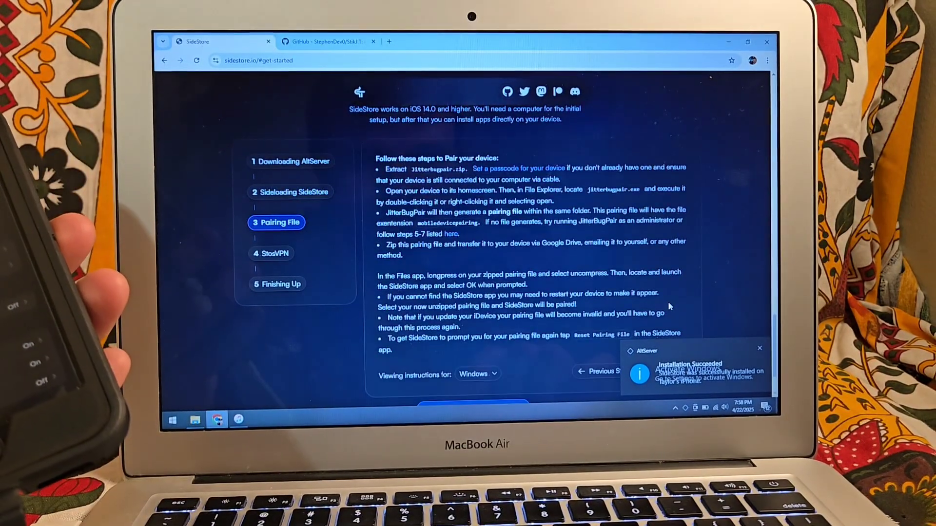
pyautogui.moveTo(361, 174)
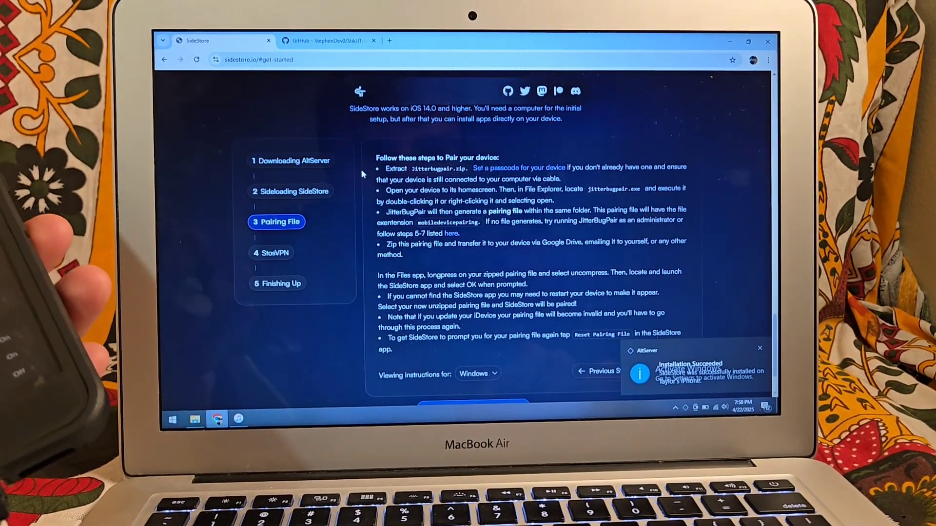
pyautogui.moveTo(194, 418)
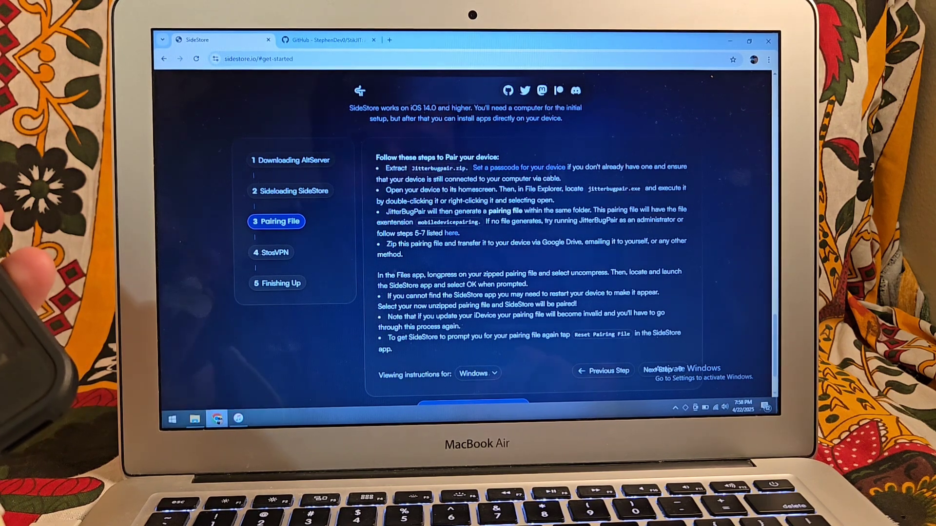
# - Run jitterbugpair.exe in Downloads\jitterbugpair-win64 to generate the .mobiledevicepairing file
pyautogui.click(194, 418)
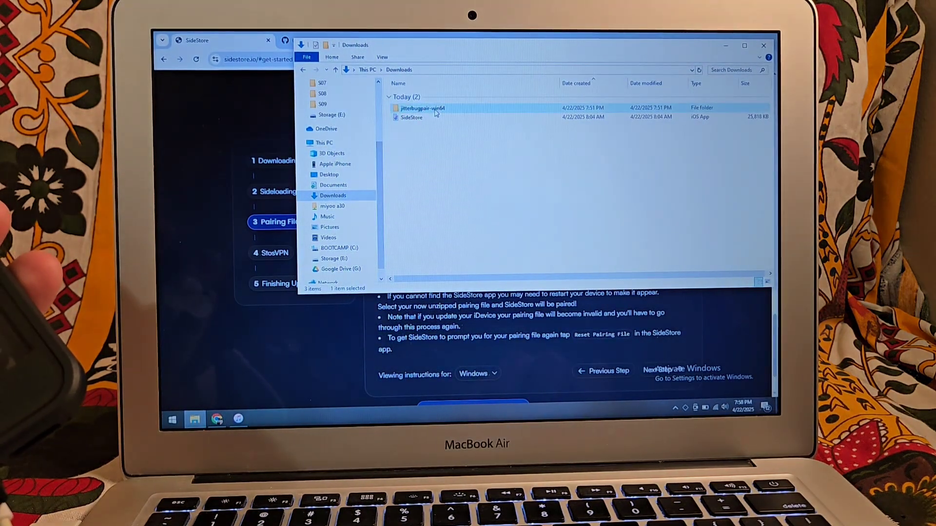
pyautogui.click(422, 109)
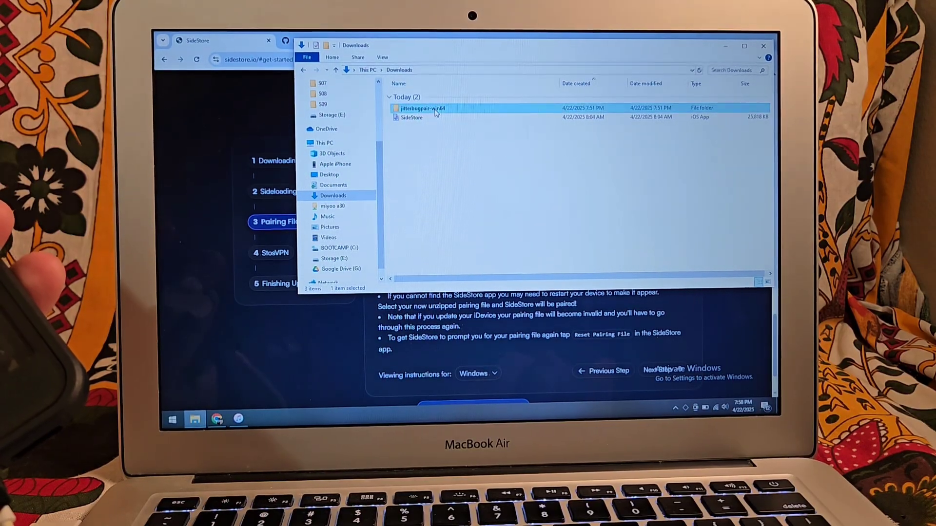
pyautogui.doubleClick(420, 109)
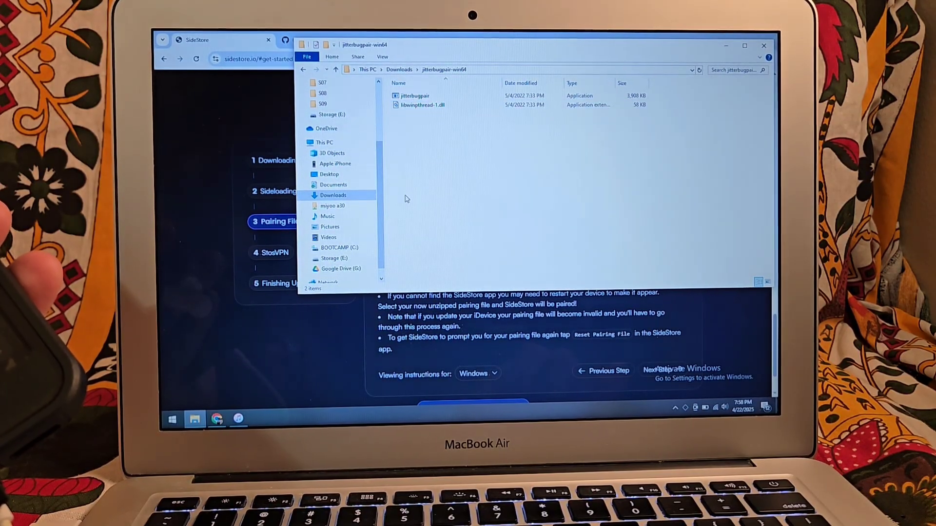
pyautogui.click(414, 95)
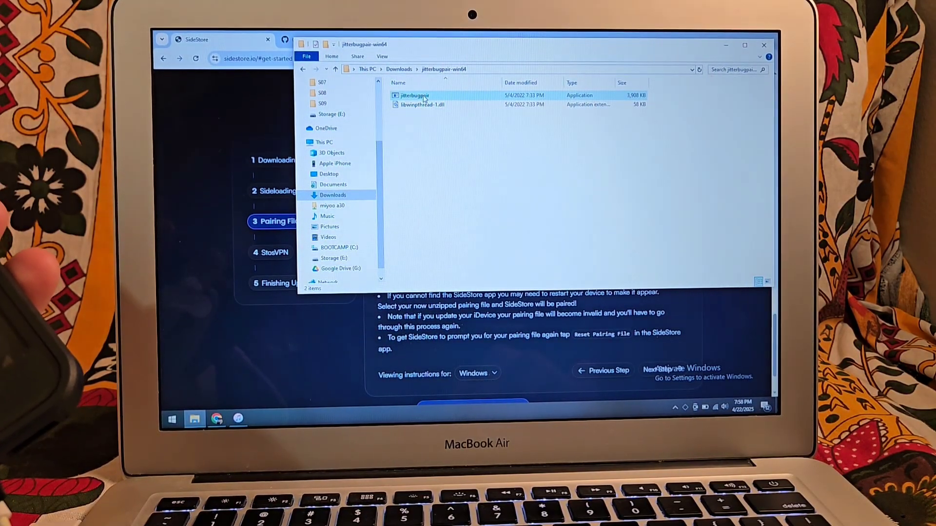
pyautogui.click(415, 95)
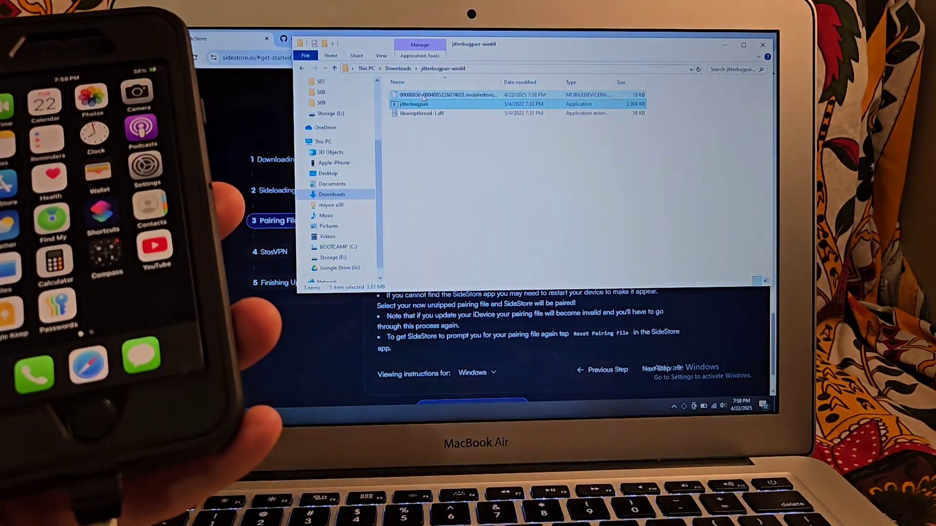
pyautogui.click(445, 95)
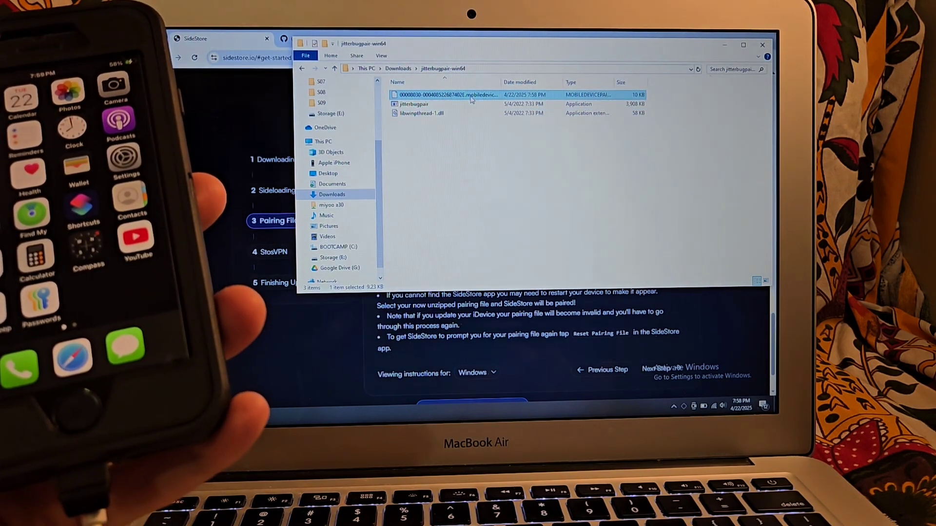
pyautogui.moveTo(444, 96)
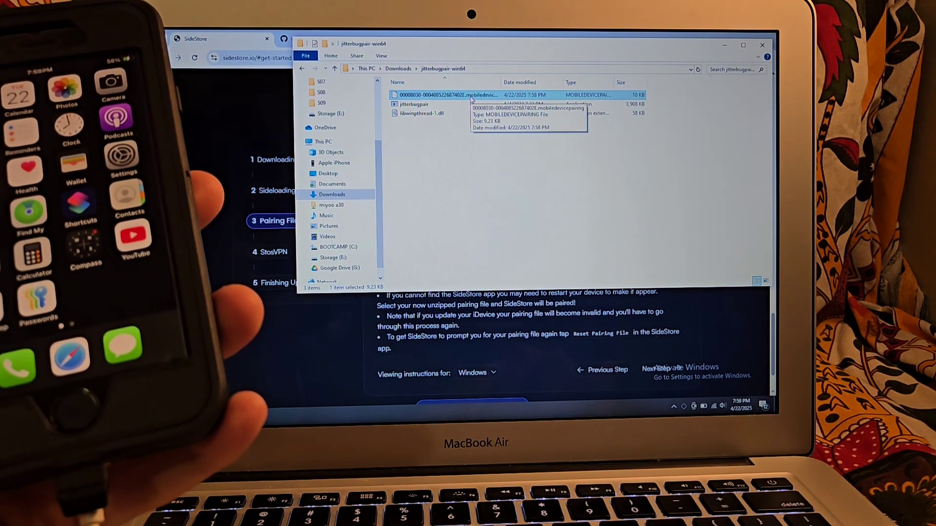
pyautogui.click(763, 45)
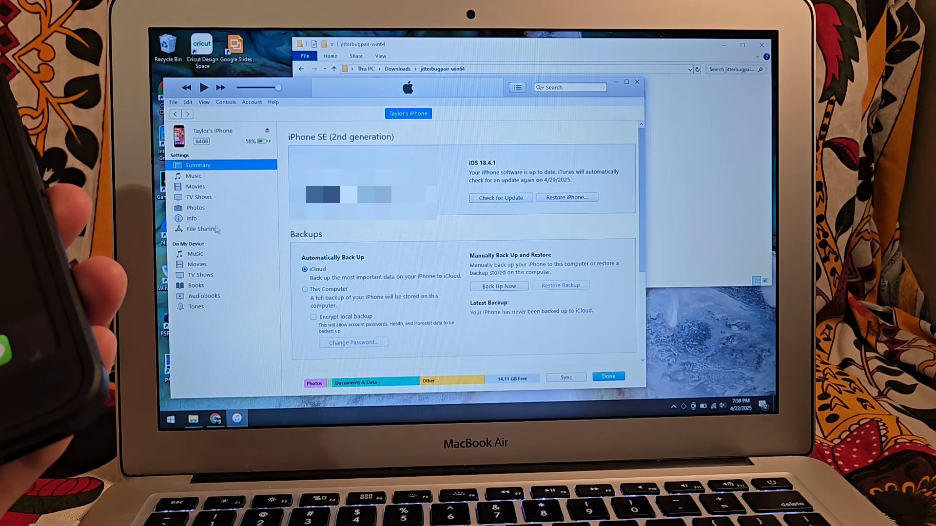
# - Show the Unzip app's documents in iTunes File Sharing and pick the pairing file
pyautogui.click(202, 228)
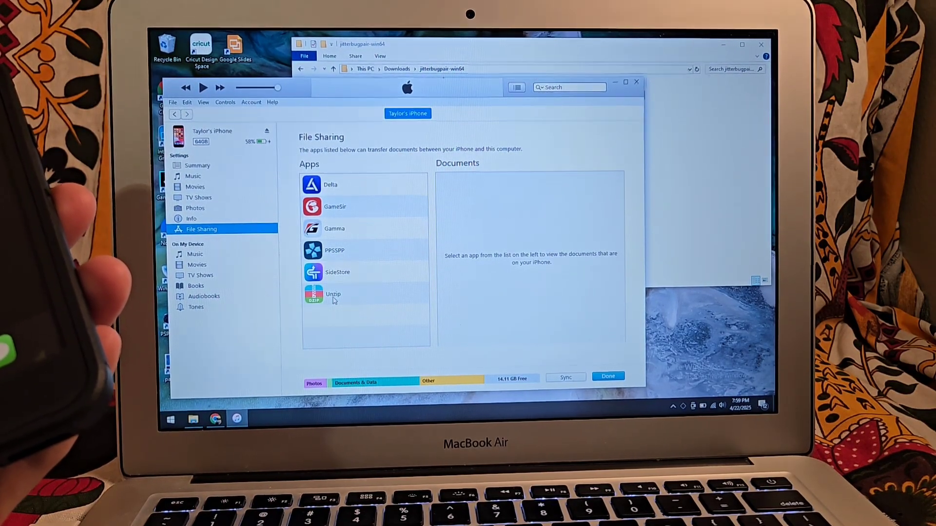
pyautogui.click(333, 294)
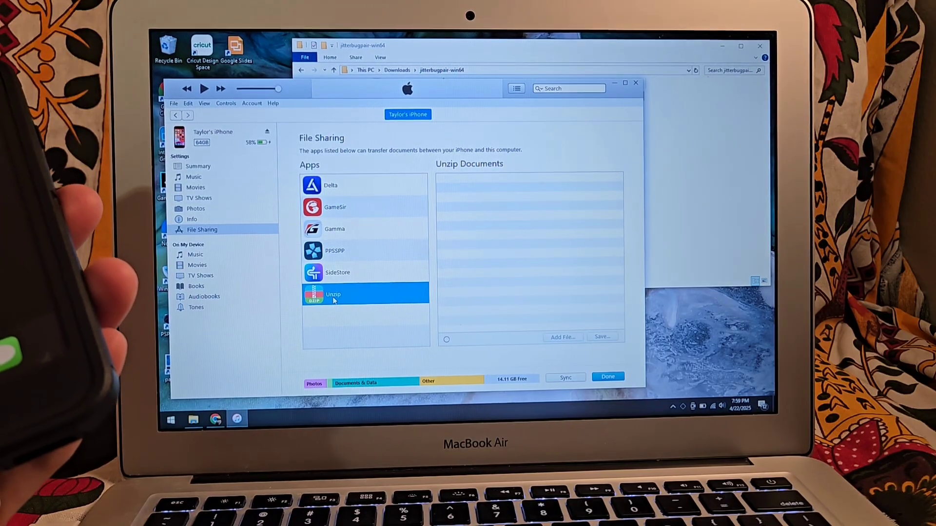
pyautogui.click(333, 295)
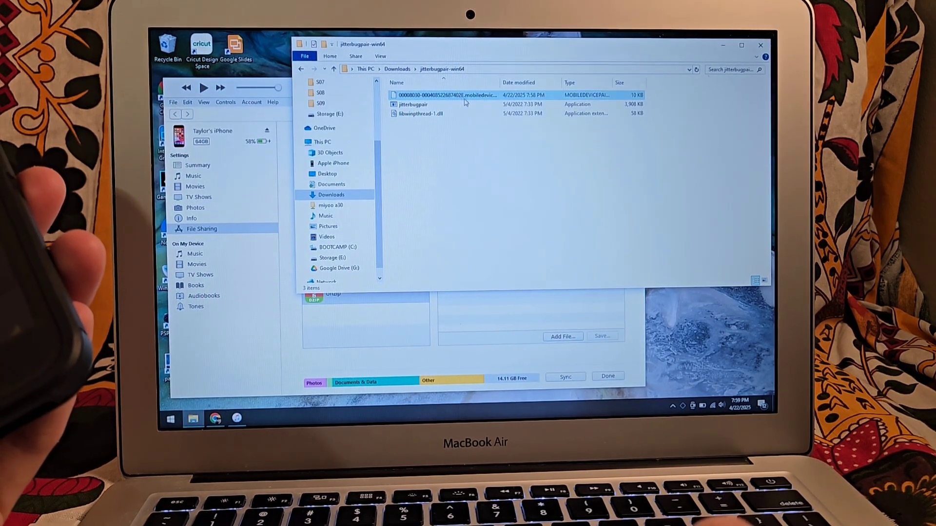
pyautogui.click(444, 95)
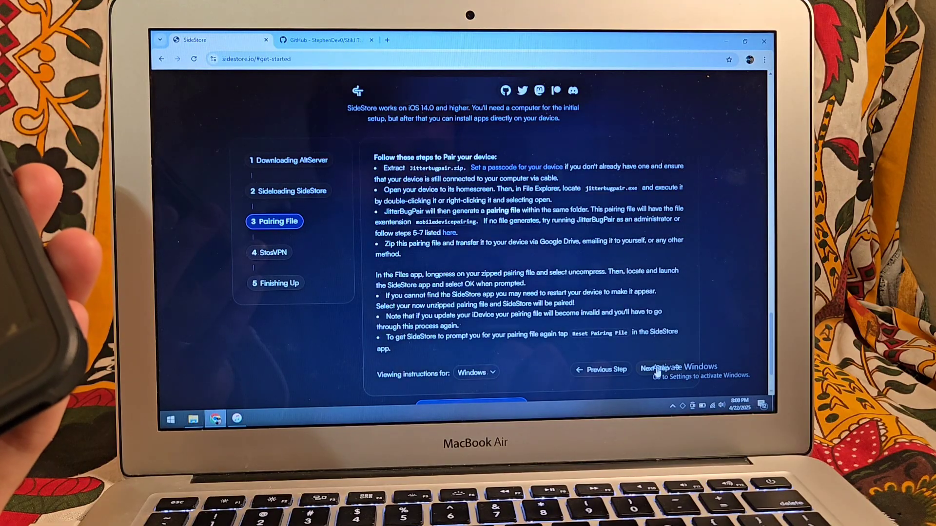
# - Advance the SideStore setup guide to the StosVPN step
pyautogui.click(656, 369)
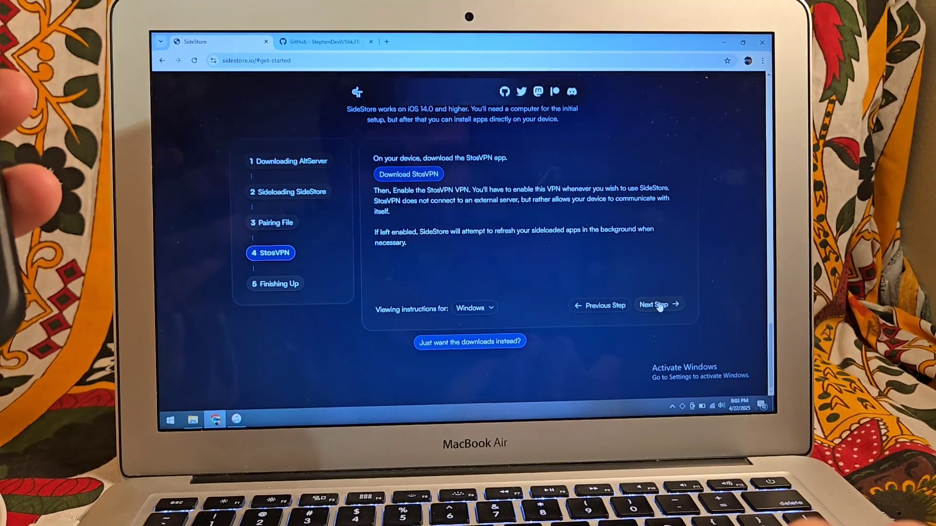
# - Move the SideStore Get Started guide on to step 5, Finishing Up
pyautogui.click(655, 305)
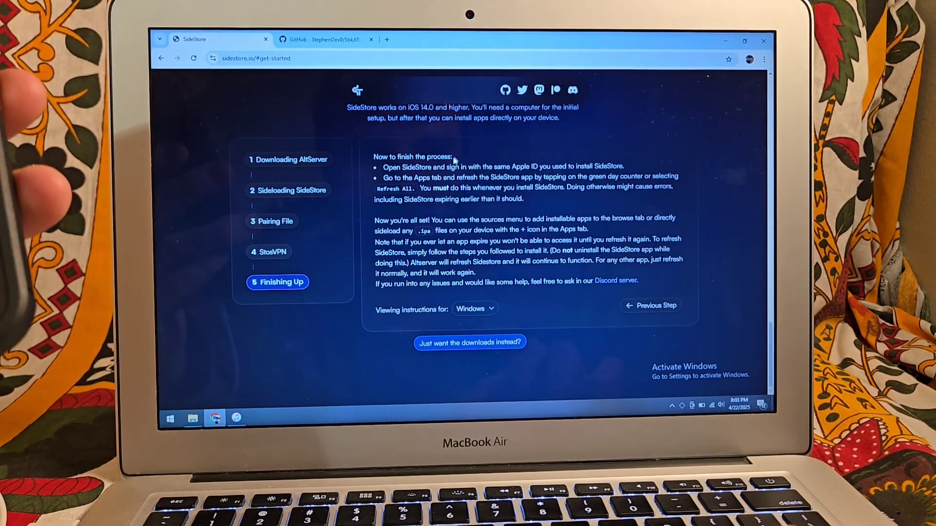